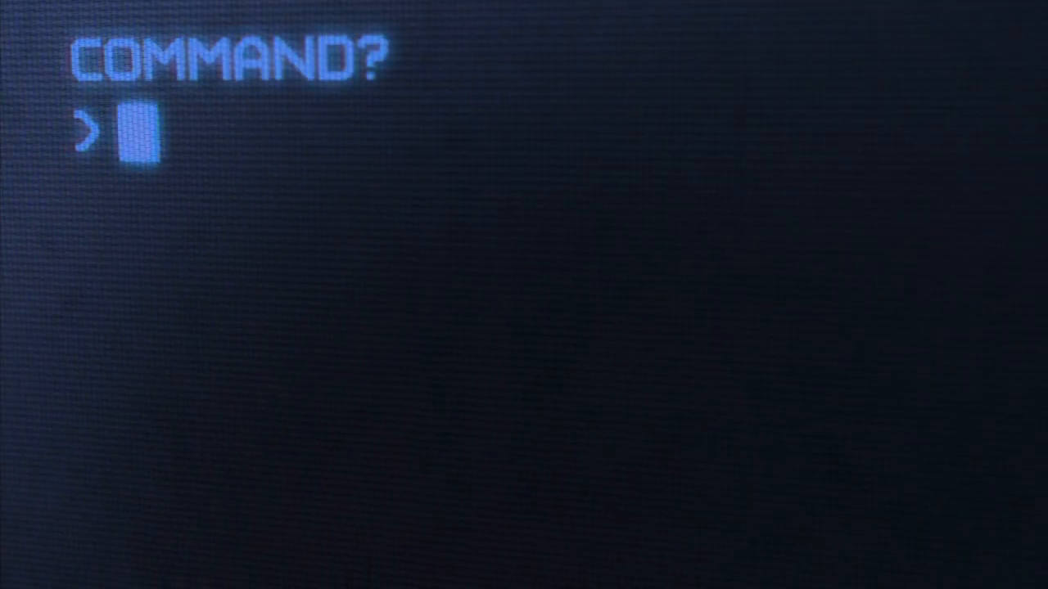
text(TRANSMIT)
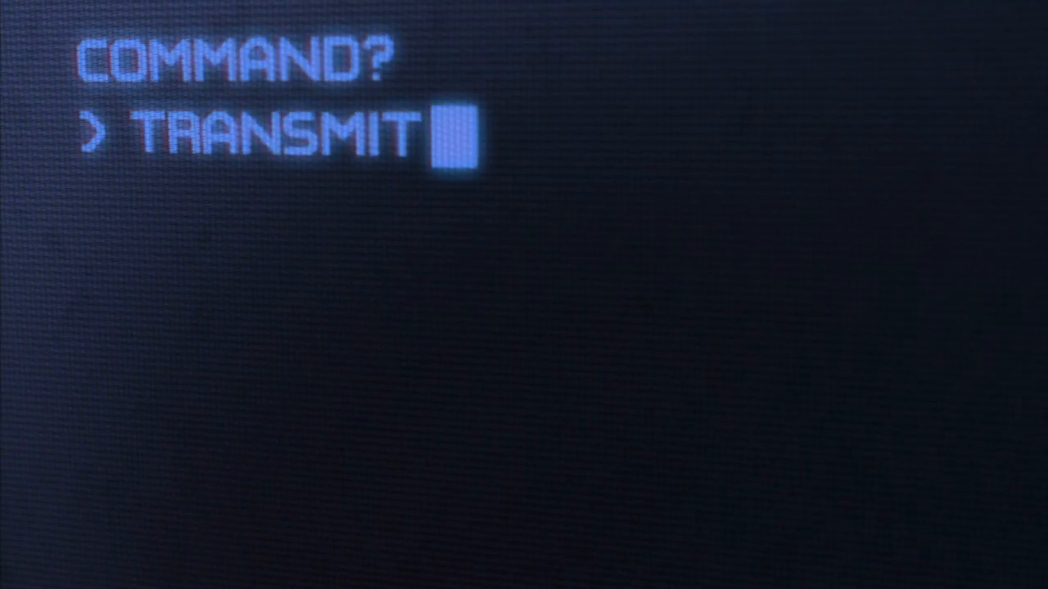